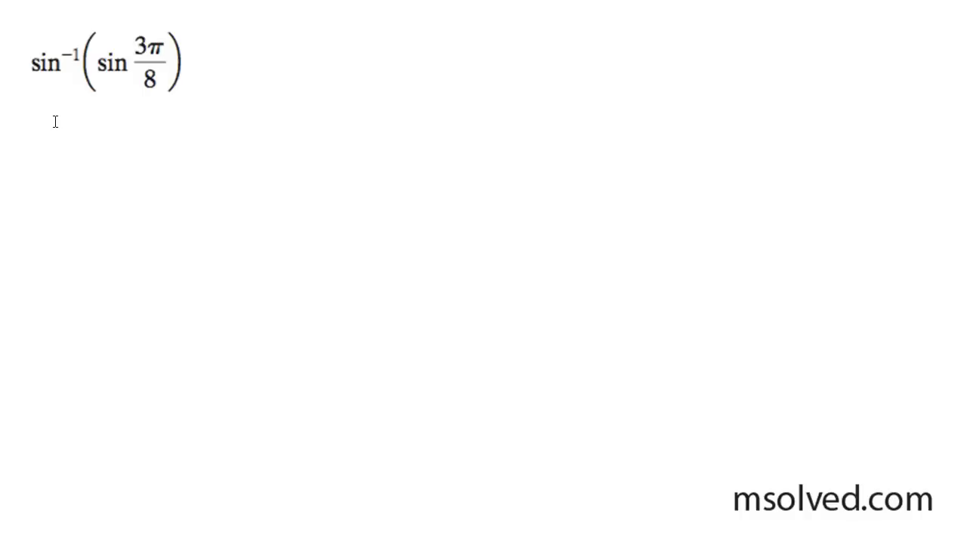
mouse_move(134, 81)
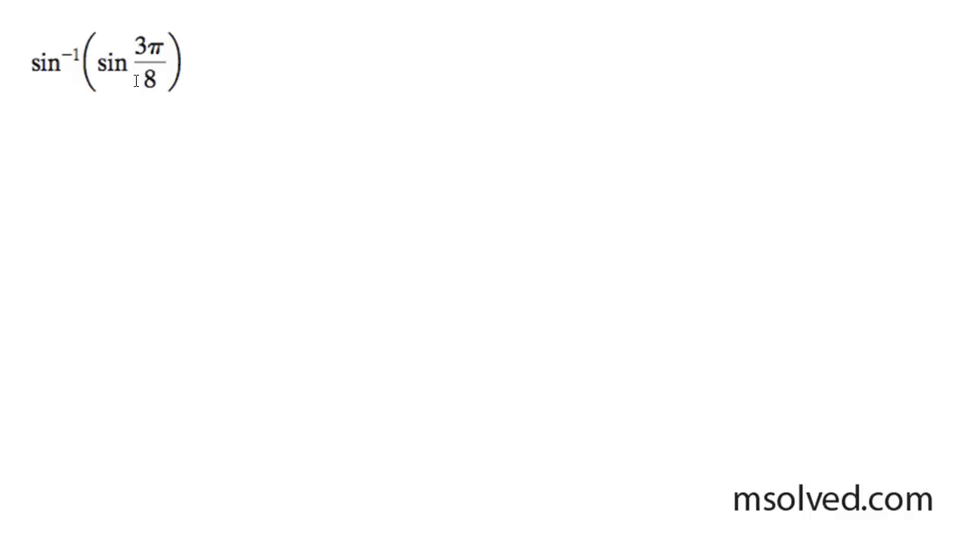